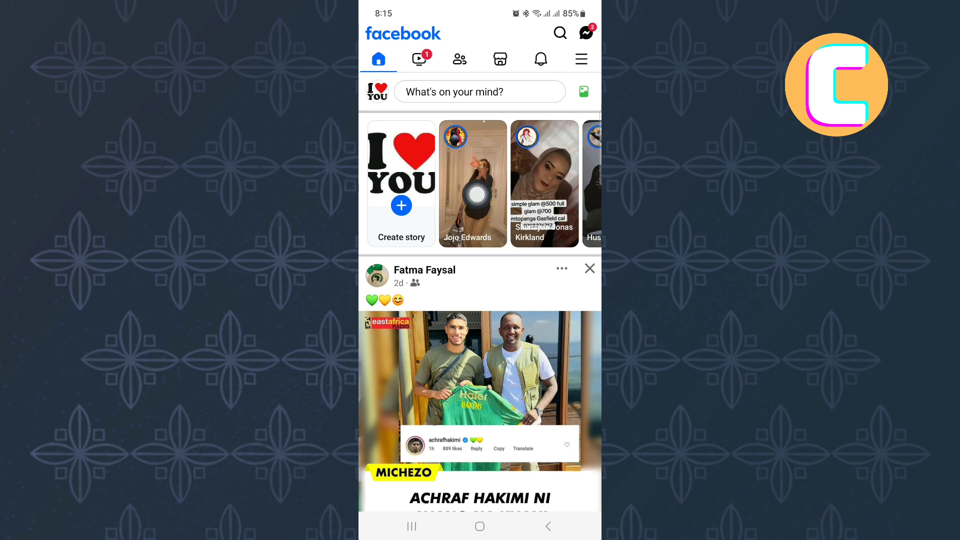
Open a friend's story from the home feed's Stories row to watch it full-screen
{"action": "left_click", "coordinate": [472, 183]}
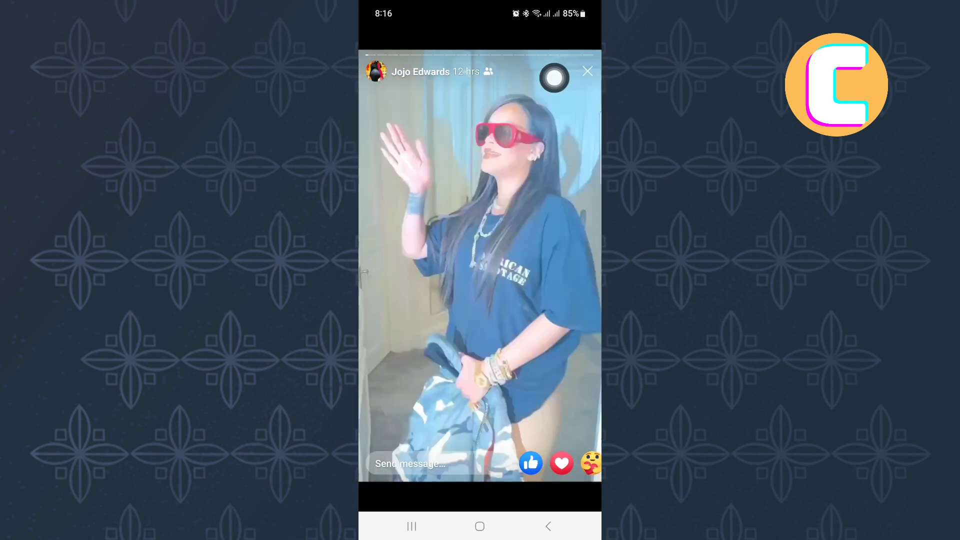
{"action": "left_click", "coordinate": [558, 71]}
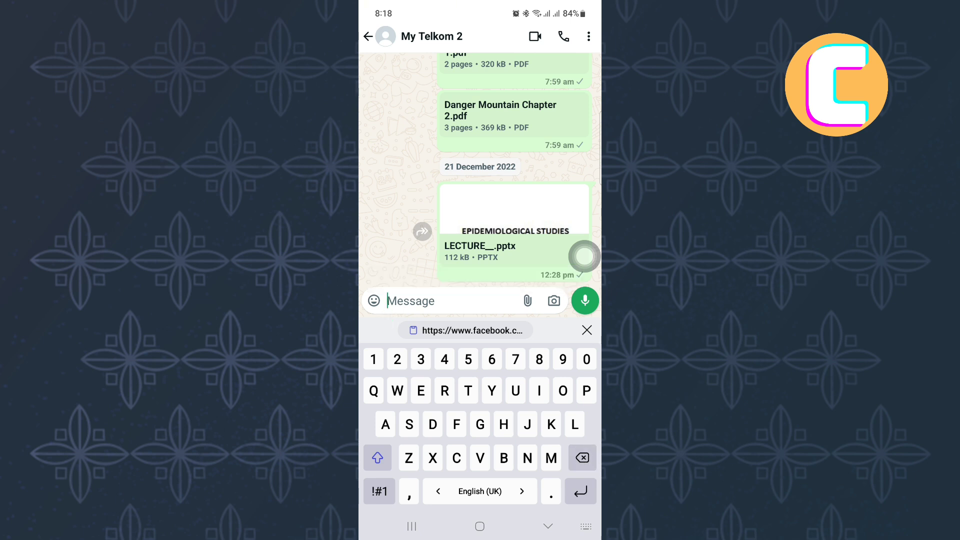
Paste the copied Facebook story link into the My Telkom 2 message field and send it
{"action": "left_click", "coordinate": [409, 301]}
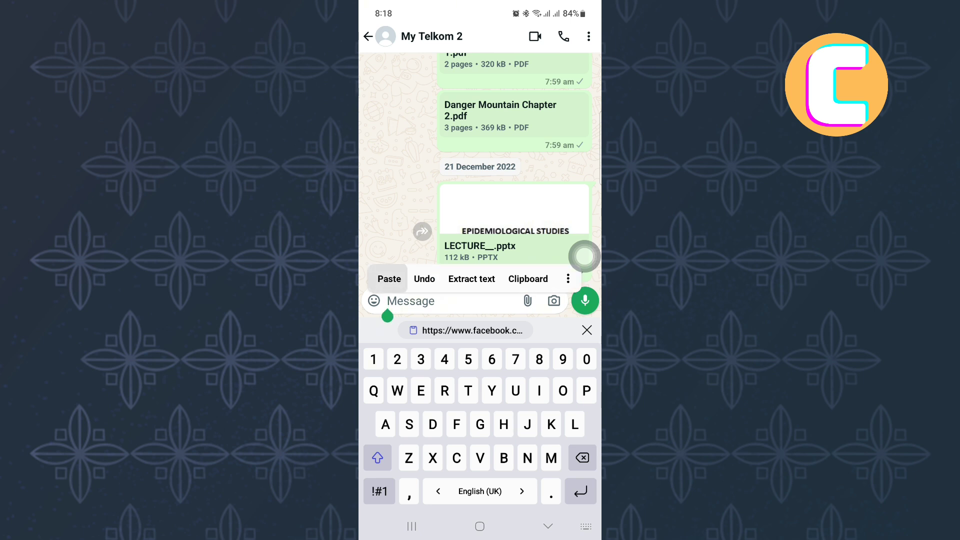
{"action": "left_click", "coordinate": [389, 279]}
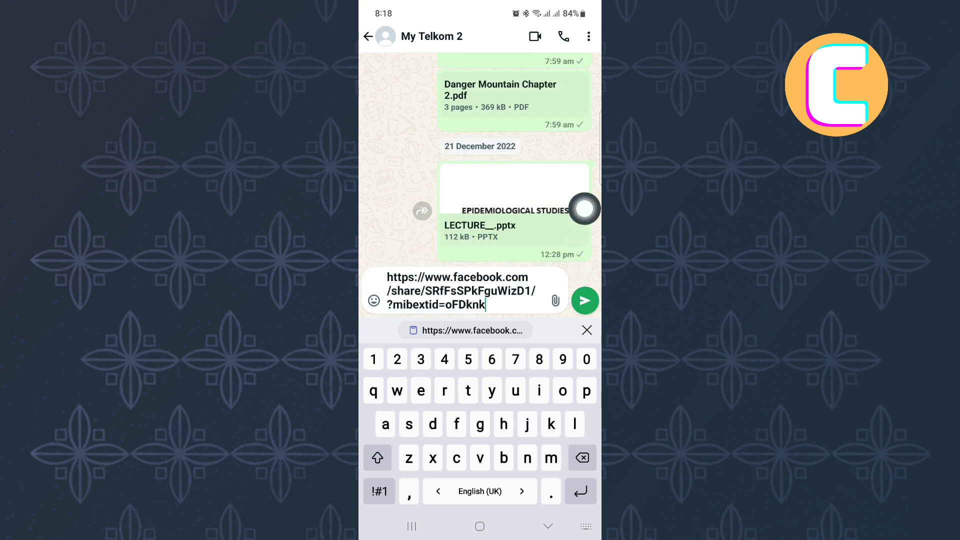
{"action": "left_click", "coordinate": [584, 300]}
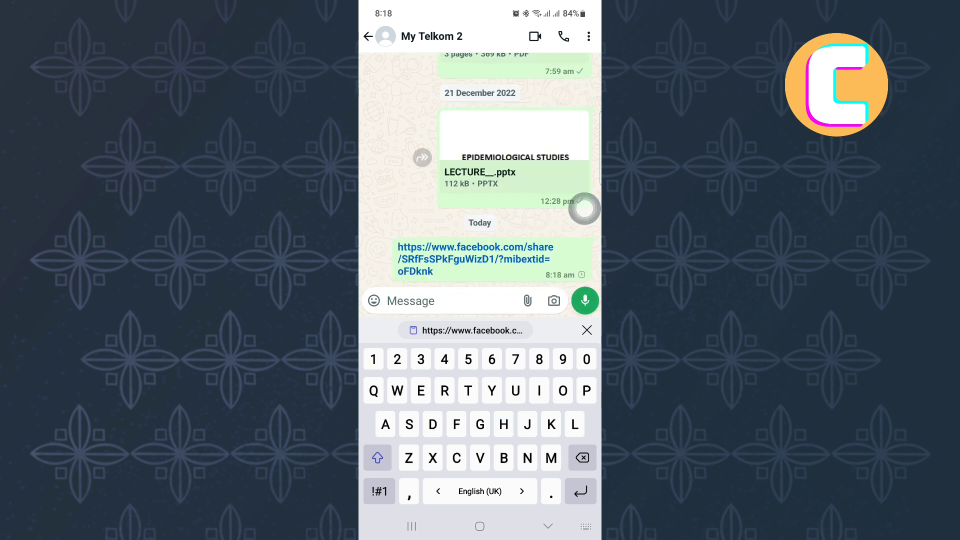